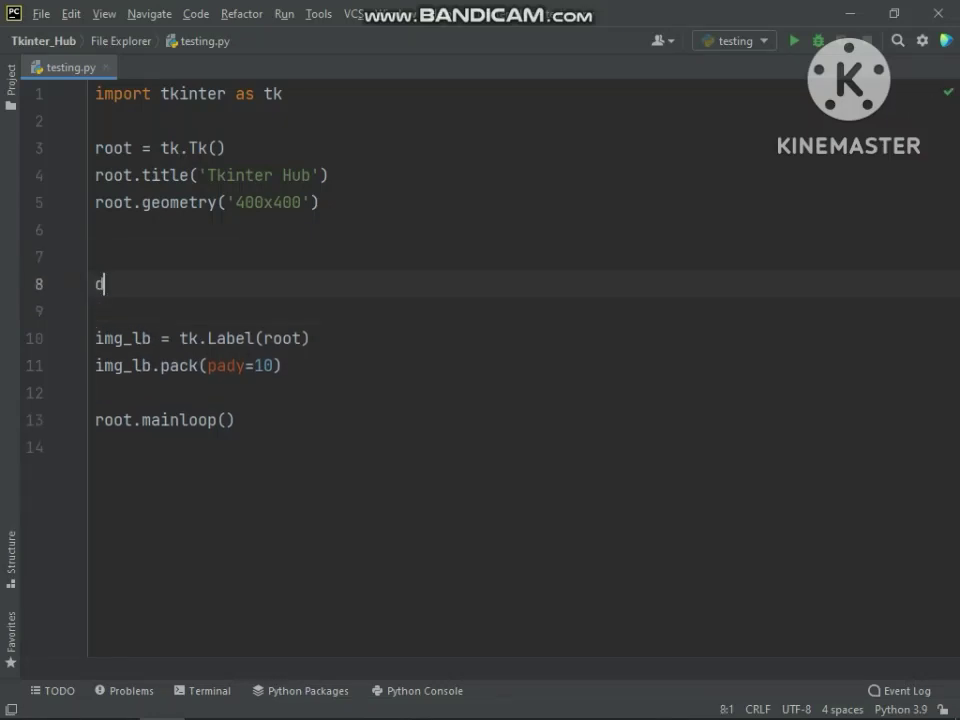
Step: Write set_image() loading fb_img.png into a tk.PhotoImage and setting it via img_lb.config(image=img)
type("ef set_image():")
type("img")
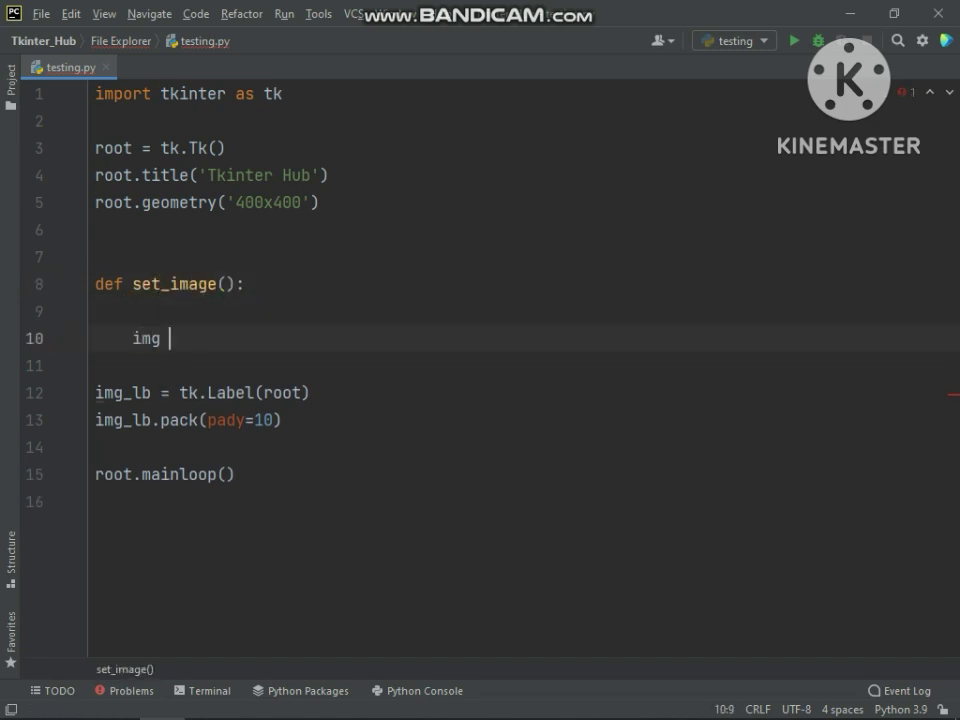
type("= tk.PhotoImage(file='fb_img.png")
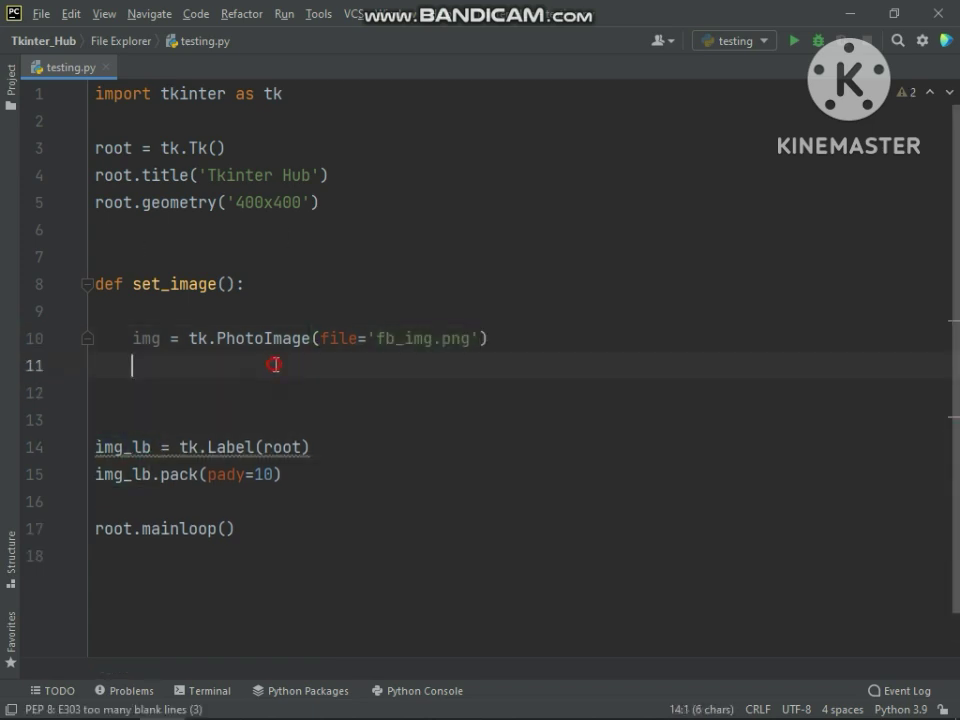
type("img_lb.co")
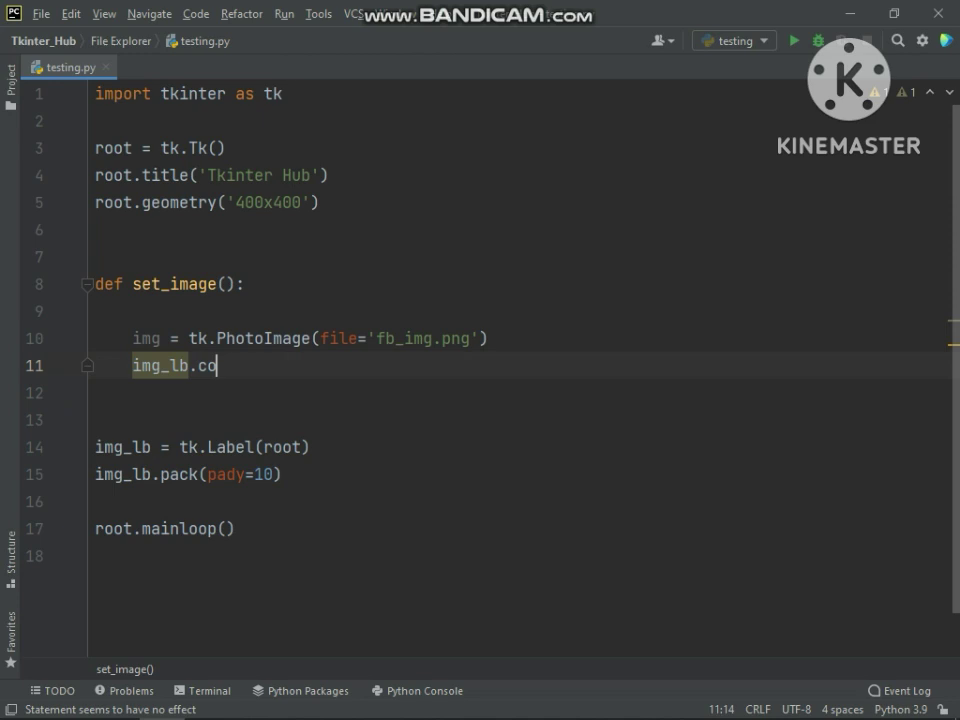
type("nfig(image)")
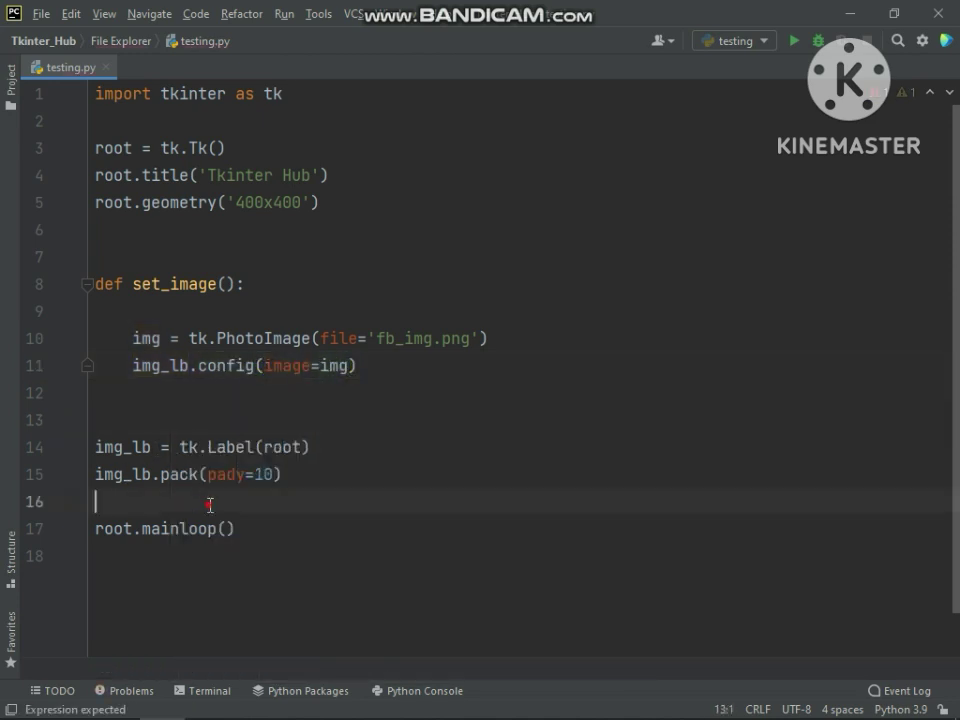
Step: Call set_image() above root.mainloop()
type("set")
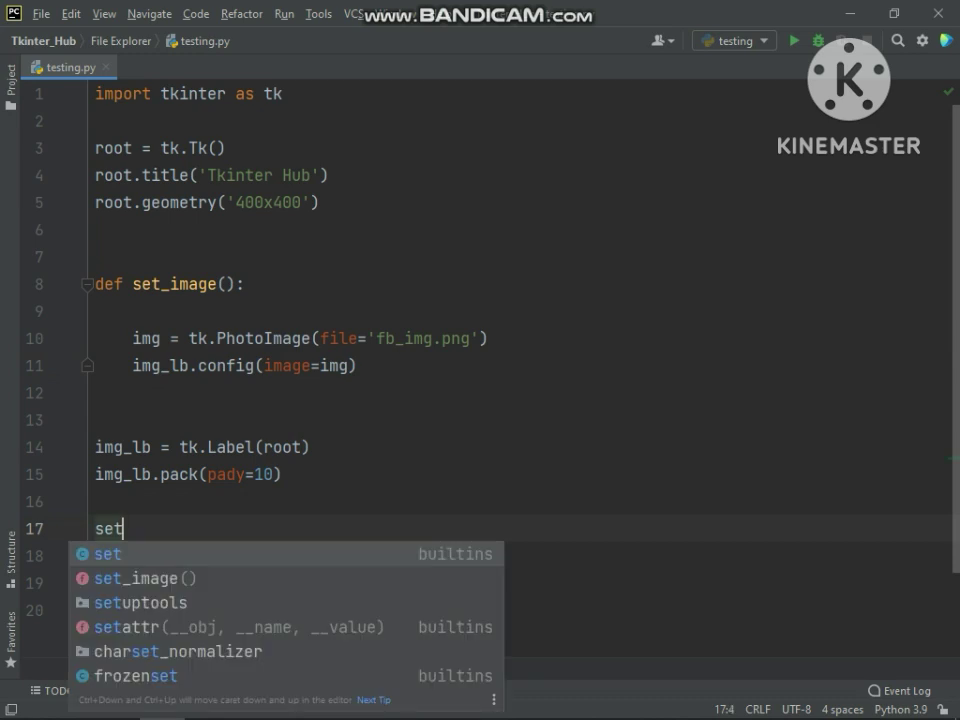
left_click(144, 578)
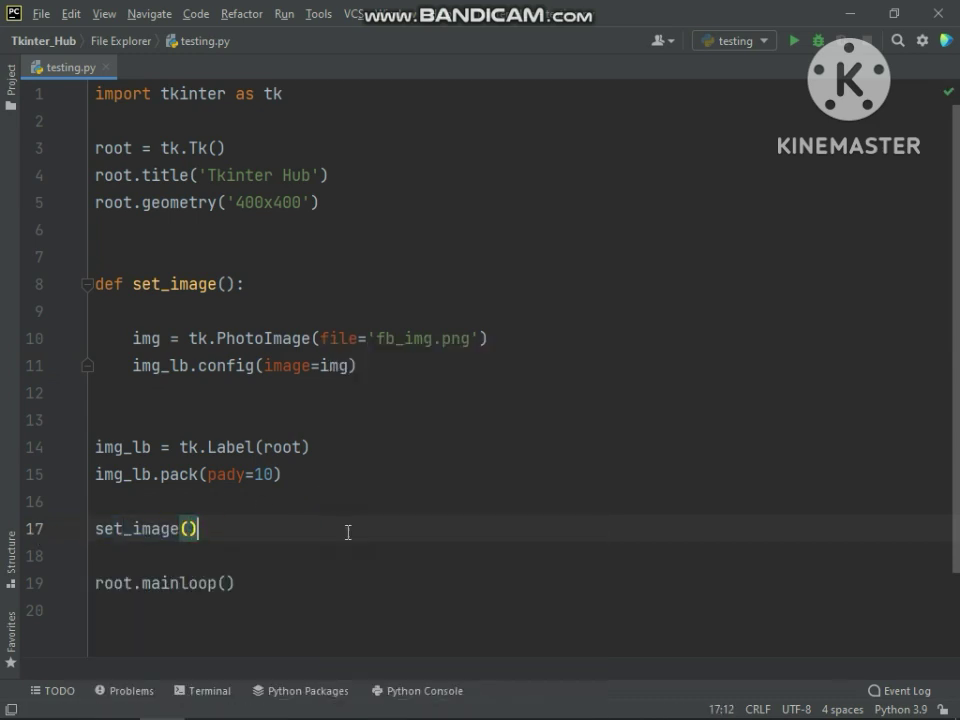
Step: Run testing.py and observe the blank Tkinter Hub window with no image
left_click(792, 40)
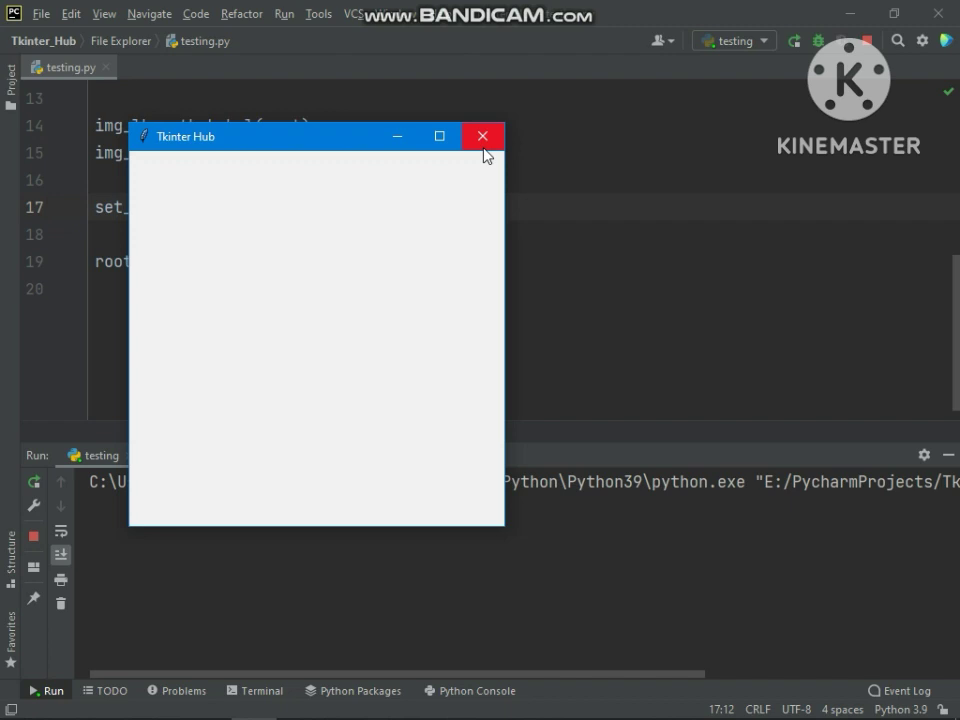
mouse_move(488, 198)
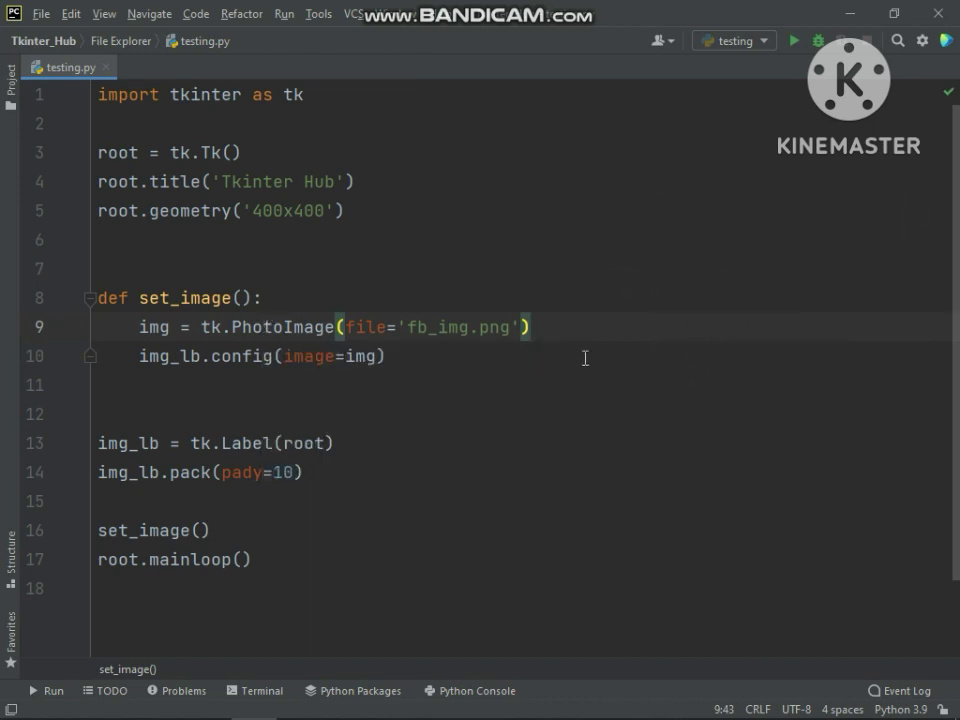
Step: Declare global img at the top of set_image and run 'testing' again
type("global img")
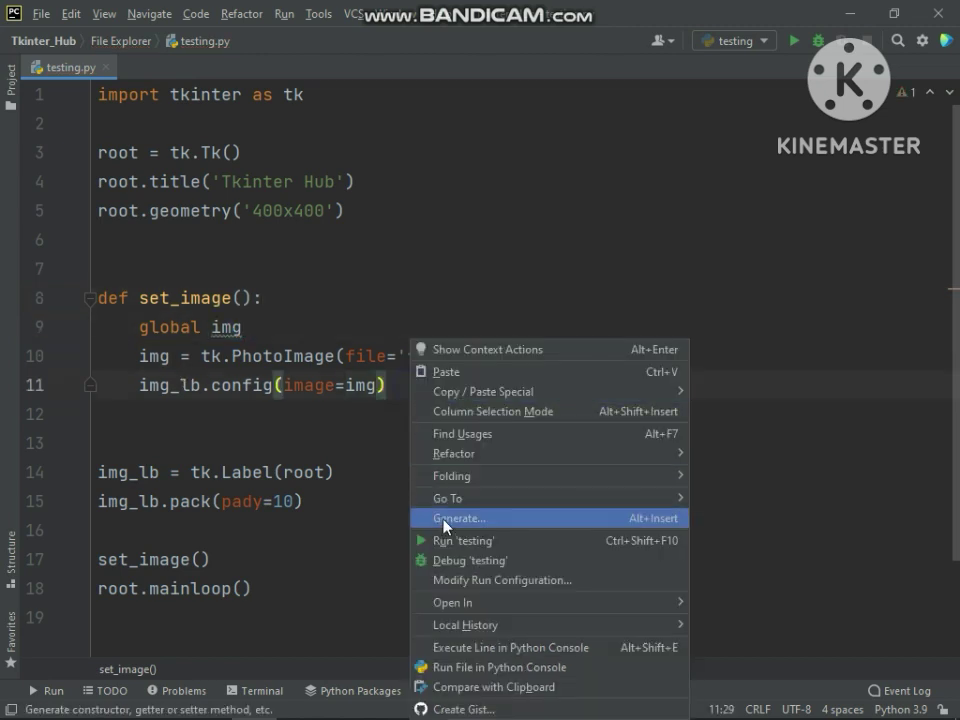
left_click(464, 540)
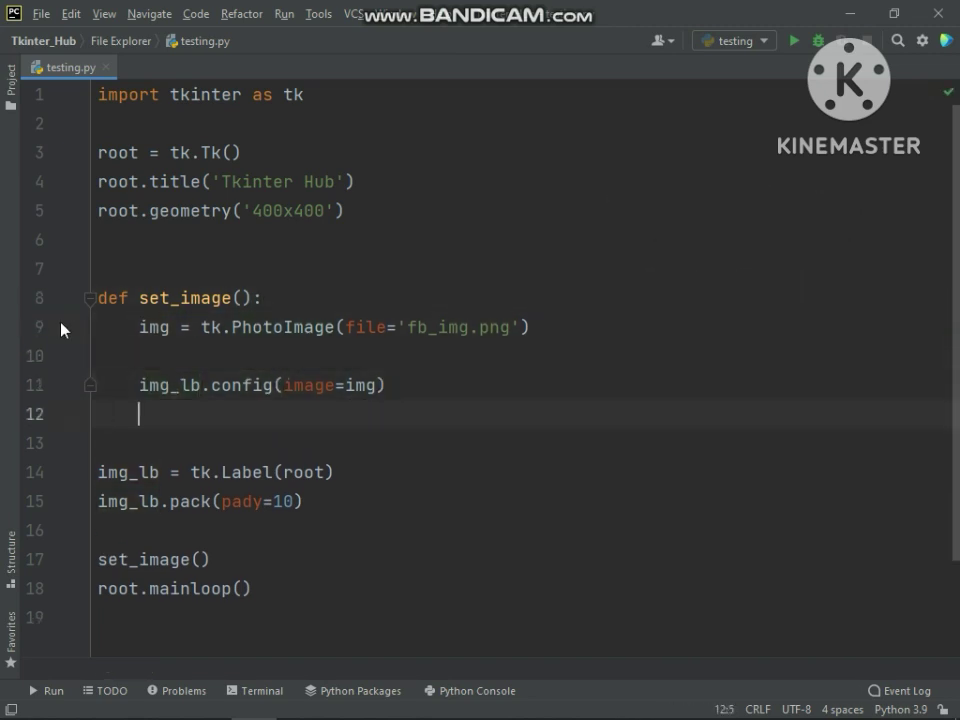
mouse_move(170, 414)
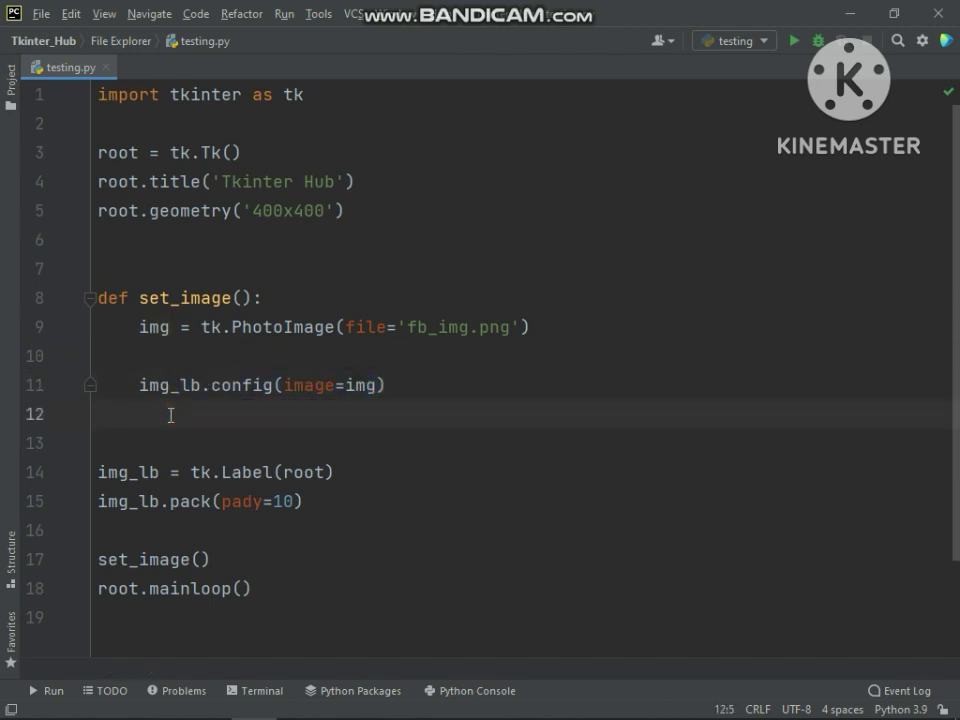
Step: Add img_lb.image = img after the config line to keep a reference to the photo
type("img_lb.im")
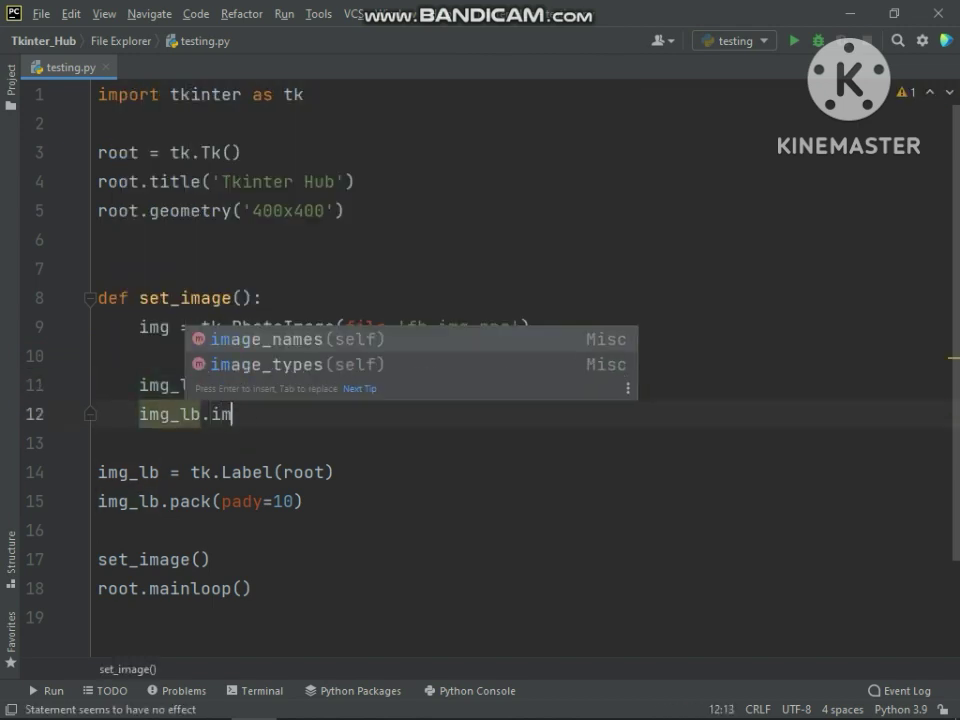
type("age =")
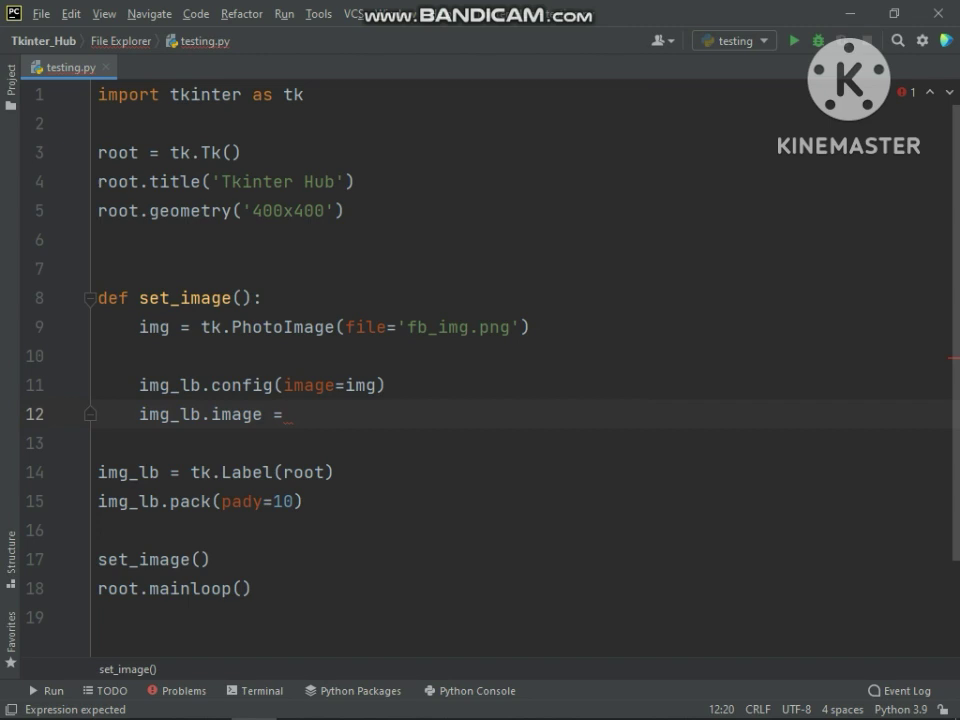
type("img")
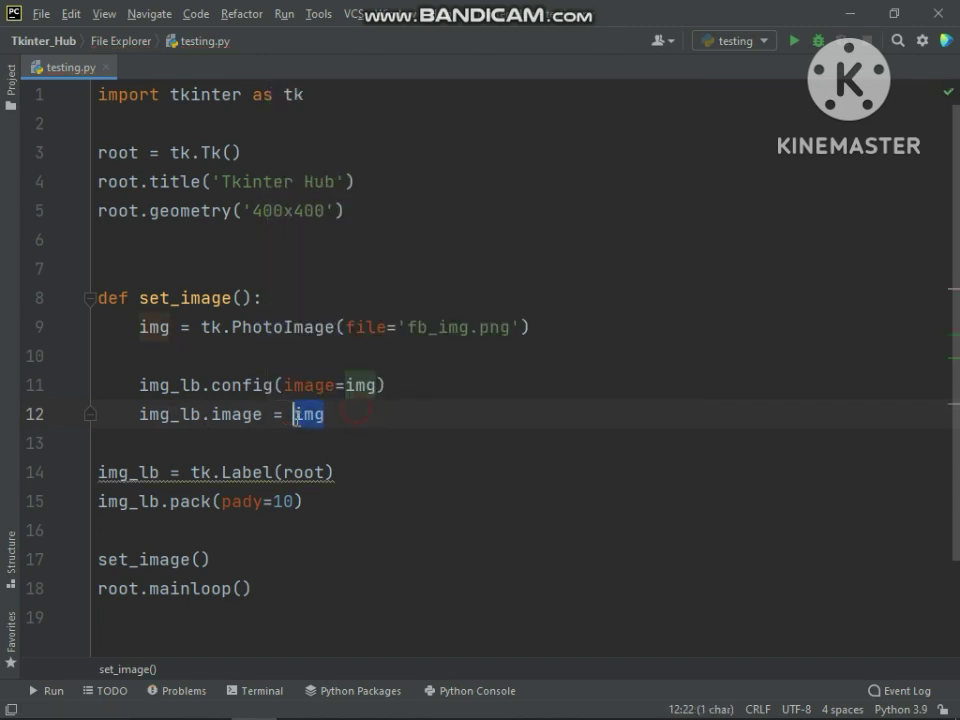
right_click(308, 414)
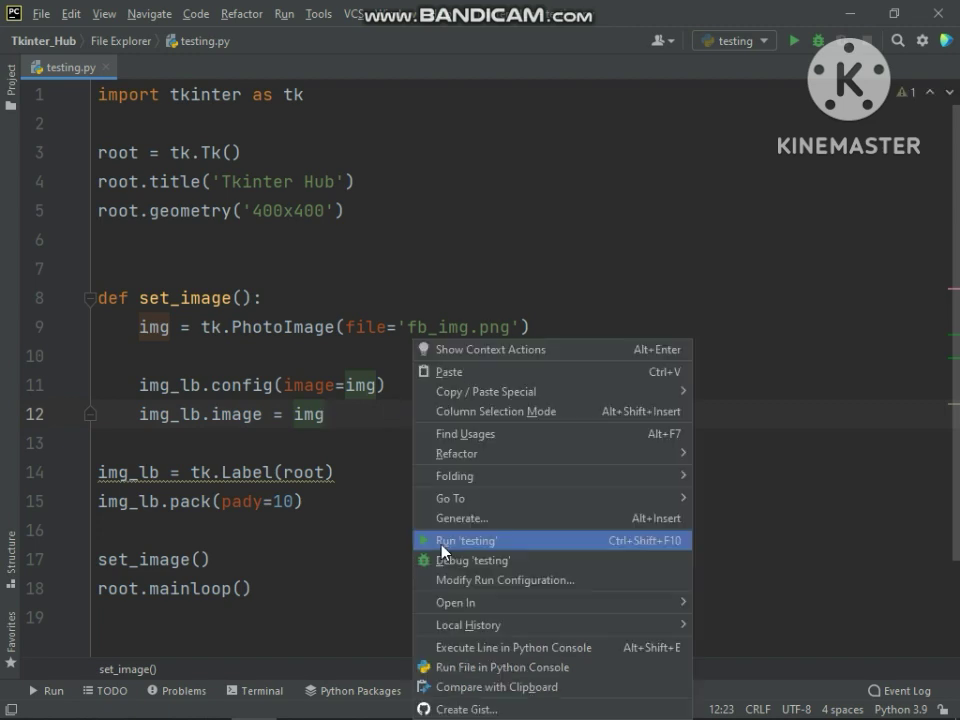
Step: Run 'testing', see the Facebook logo in the Tkinter Hub window, then close it
left_click(464, 540)
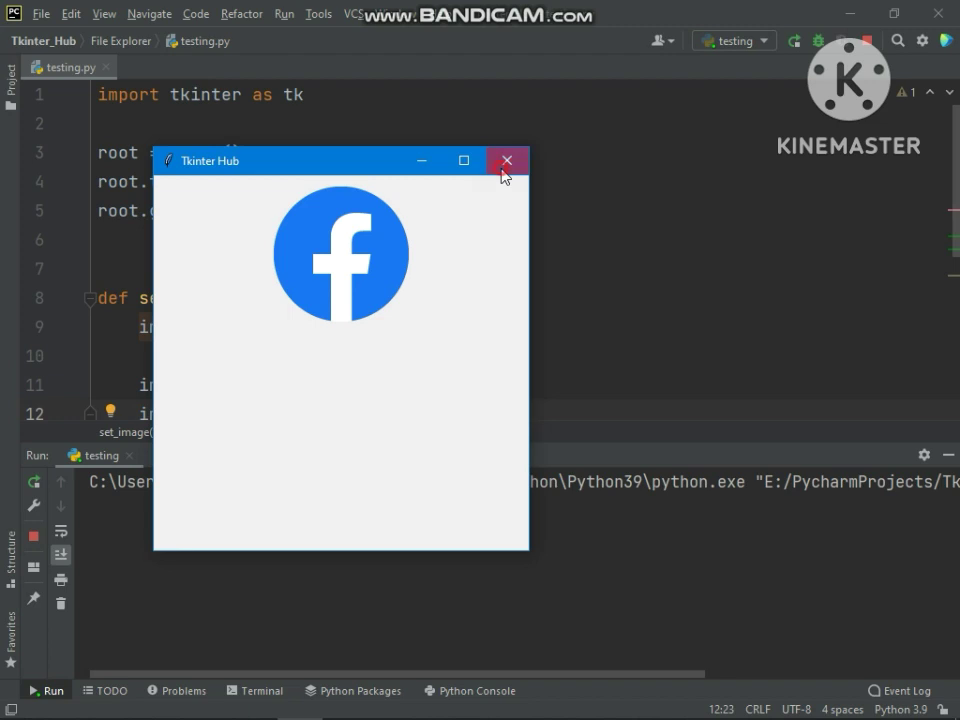
left_click(506, 160)
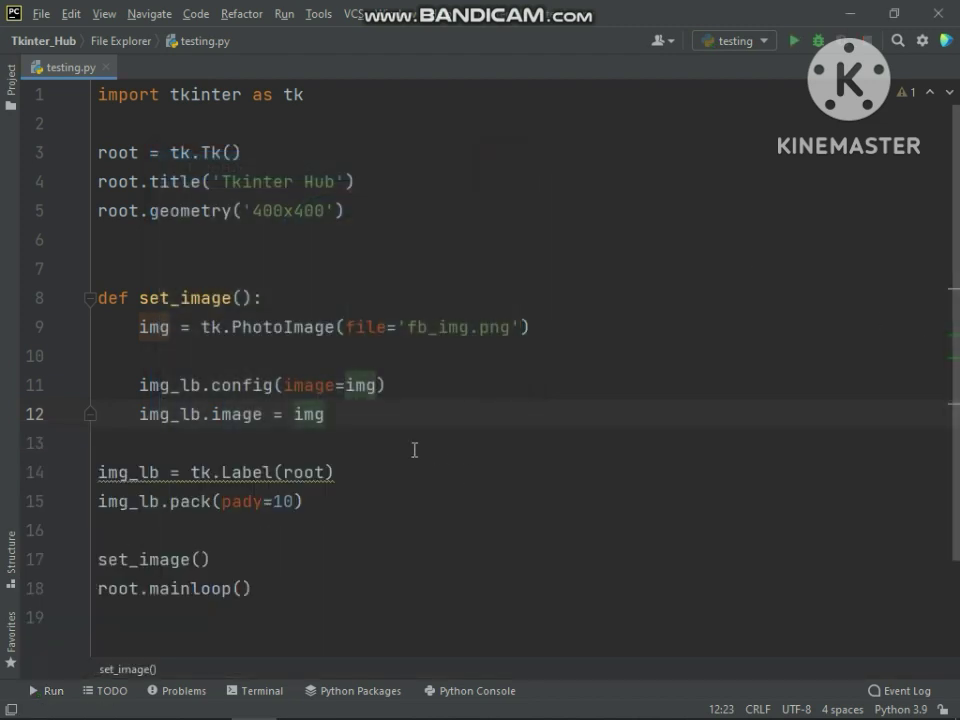